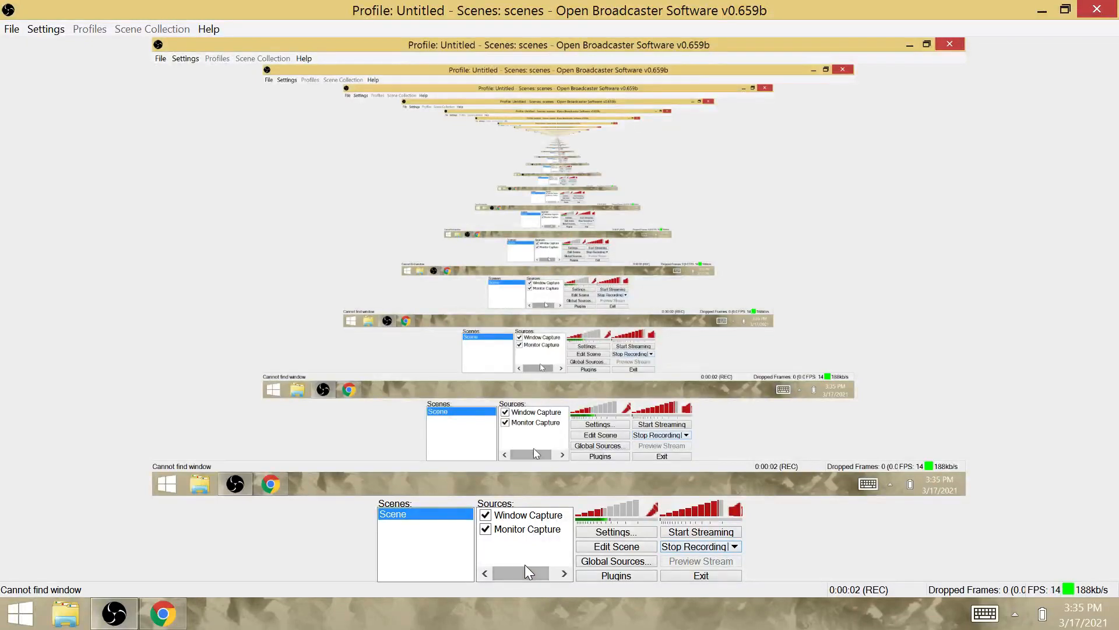
Bring the Gematrinator calculator browser window to the front from the Chrome taskbar previews
left_click(163, 612)
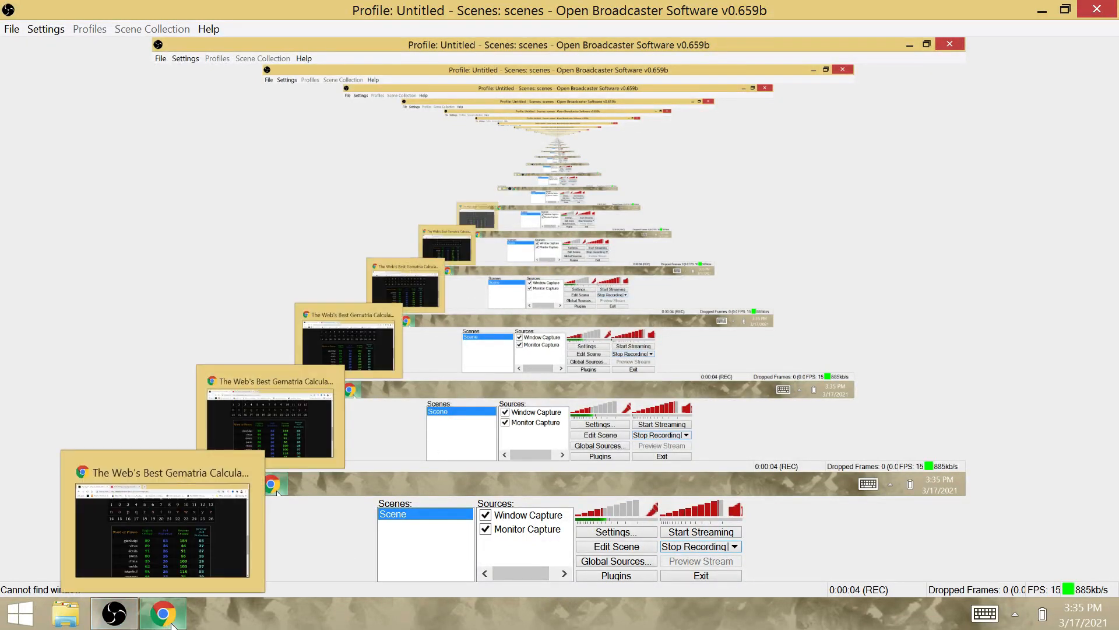
left_click(163, 612)
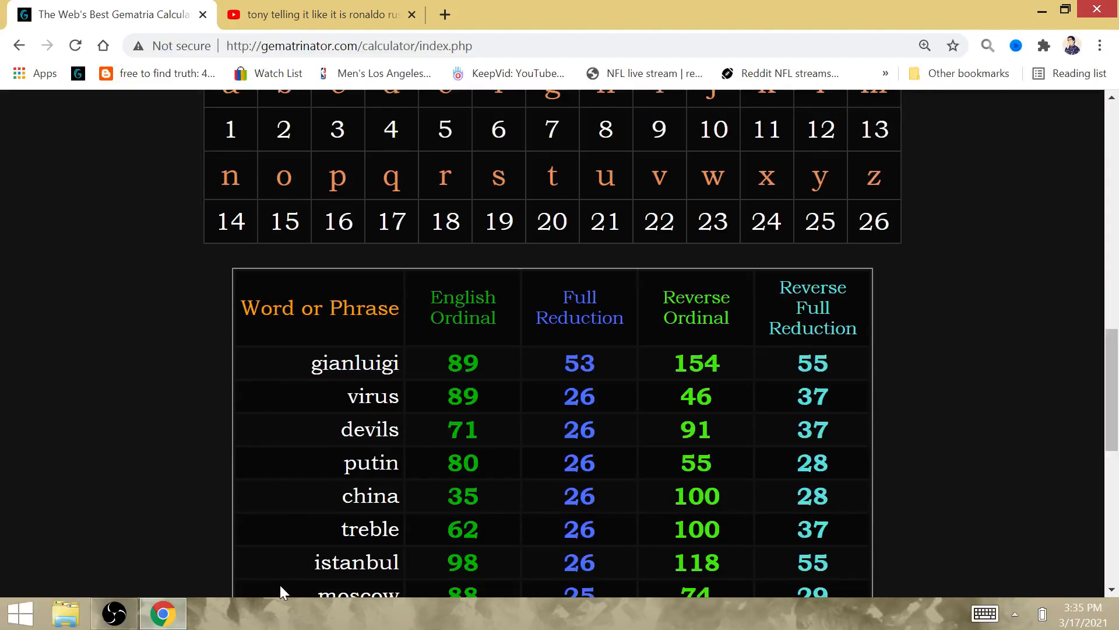
Show the bottom of the table with Wuhan, Italy, milan and parma, highlighting parma's Full Reduction 22
scroll("down", 3)
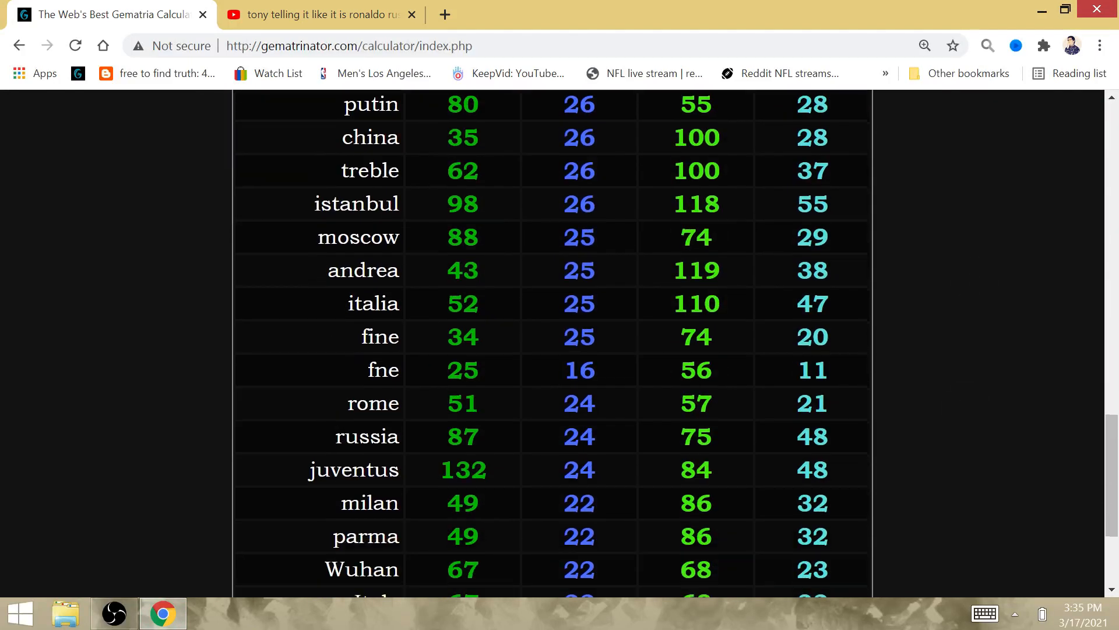
scroll("down", 3)
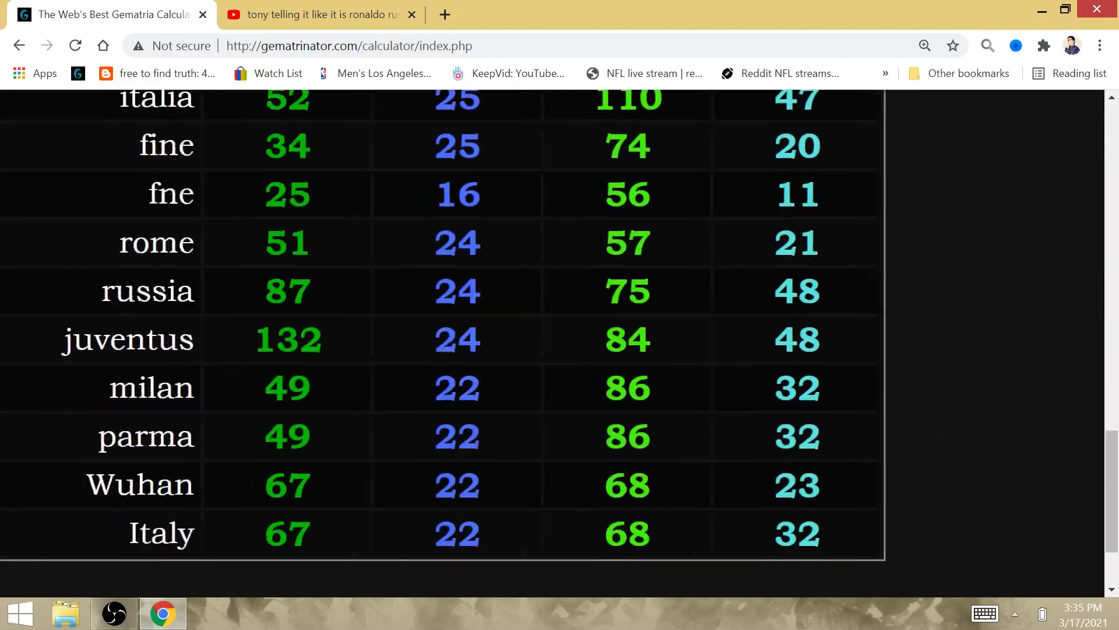
scroll("down", 3)
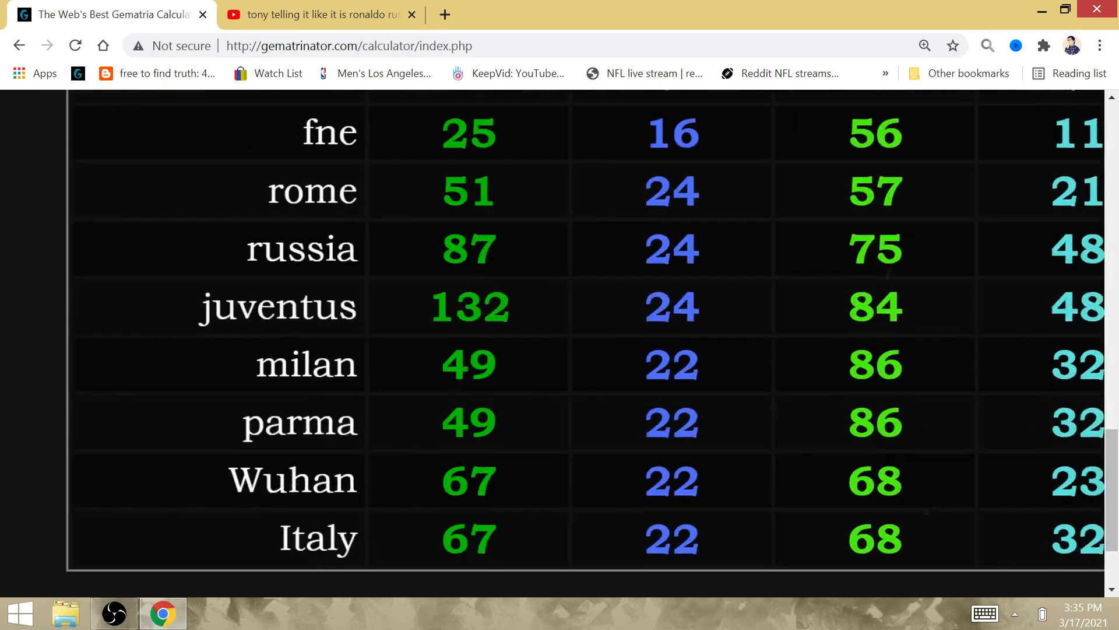
scroll("down", 3)
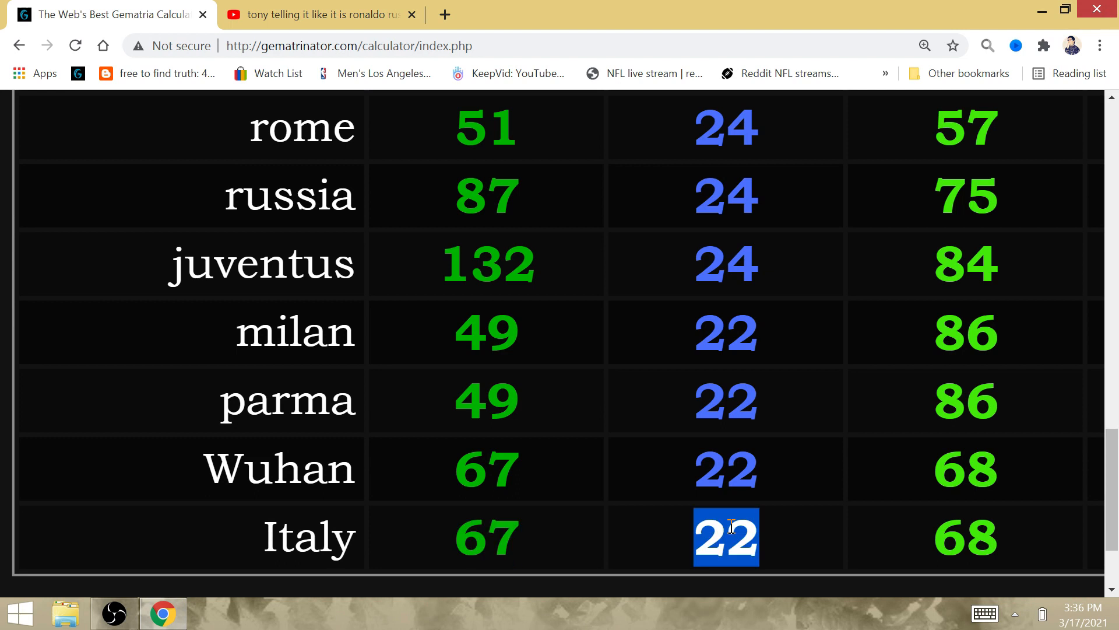
mouse_move(586, 488)
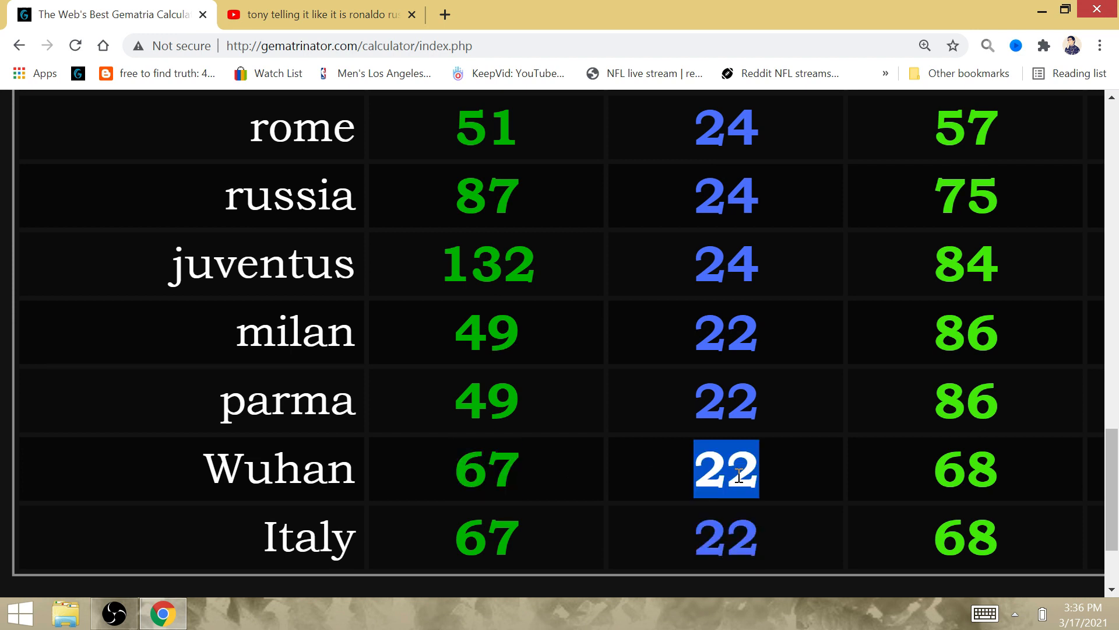
mouse_move(635, 482)
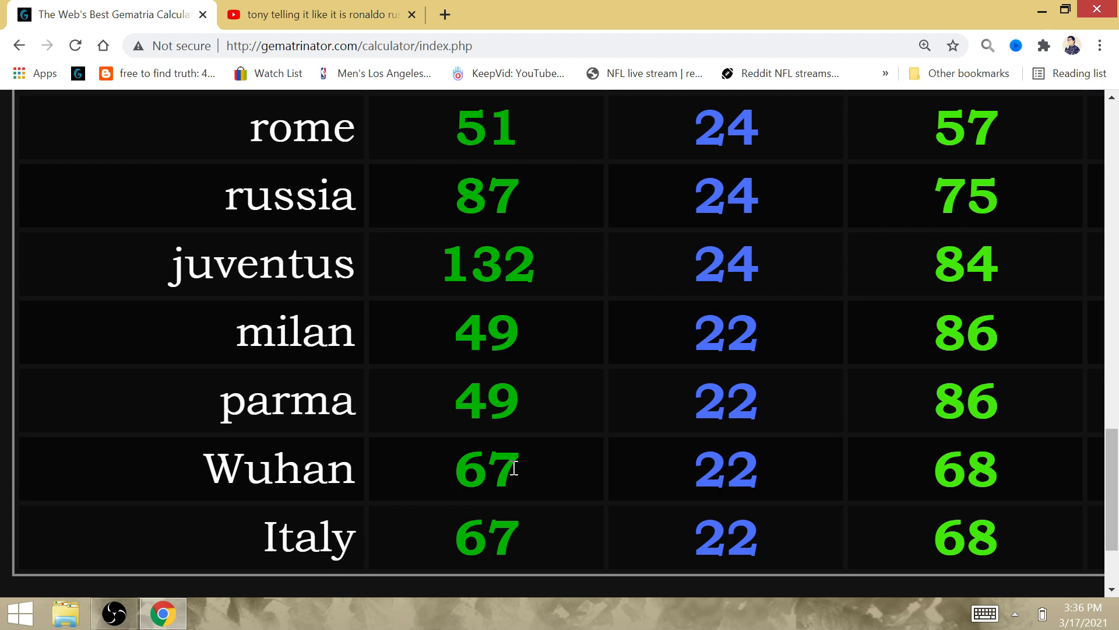
mouse_move(722, 406)
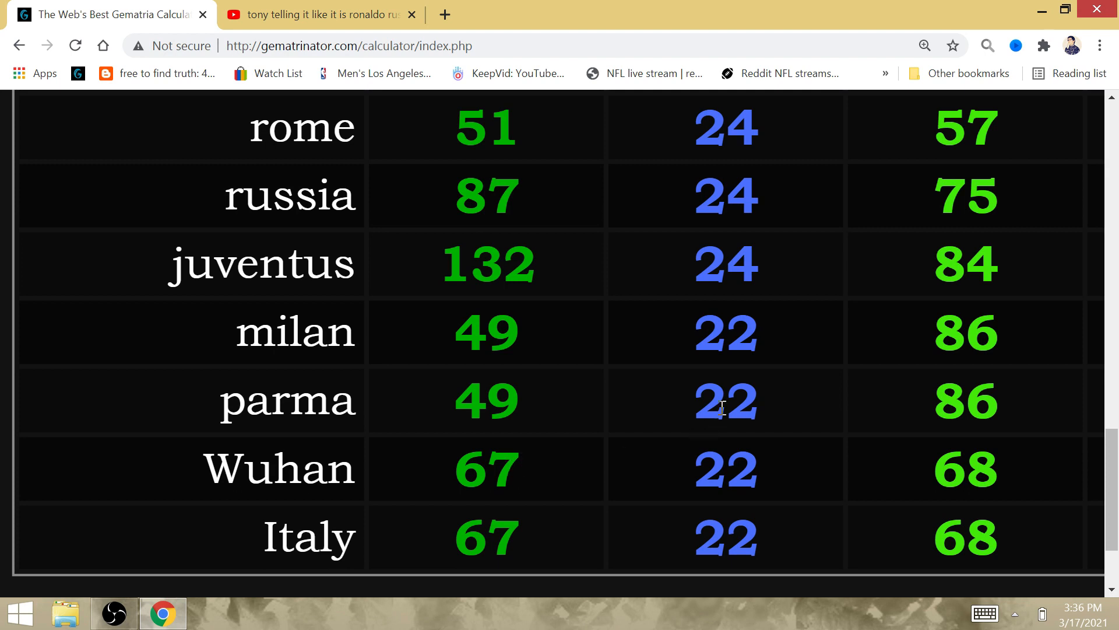
double_click(724, 399)
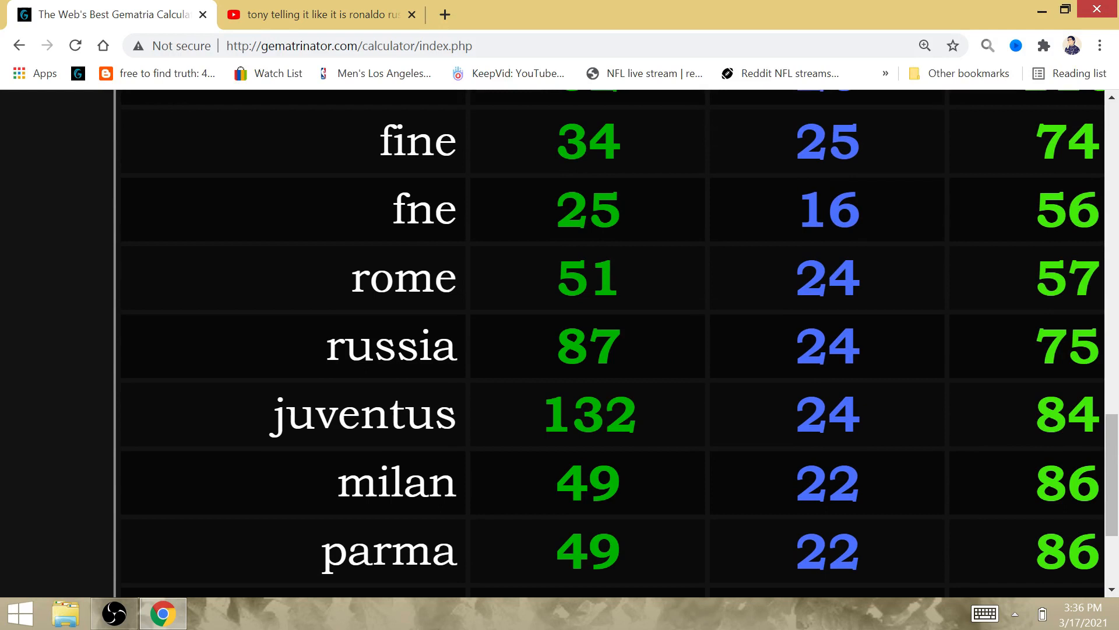
Show the rows higher up: italia, rome, russia, juventus, moscow and istanbul scoring 26 or 25
scroll("up", 3)
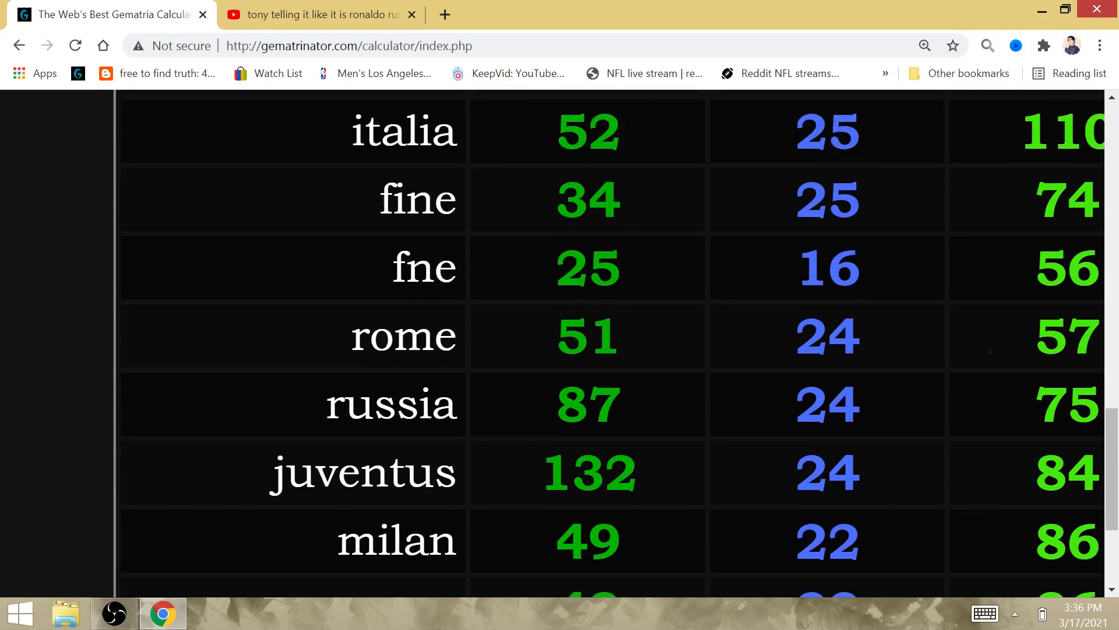
scroll("up", 3)
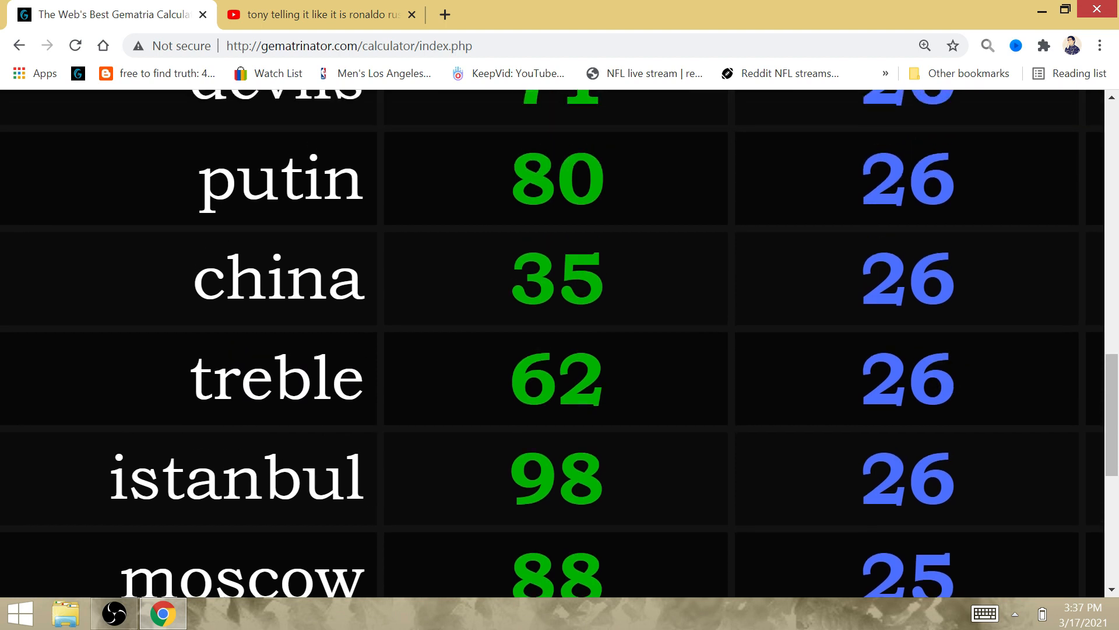
Highlight istanbul's Full Reduction 26 and show virus, devils, putin, china and treble all at 26
scroll("down", 3)
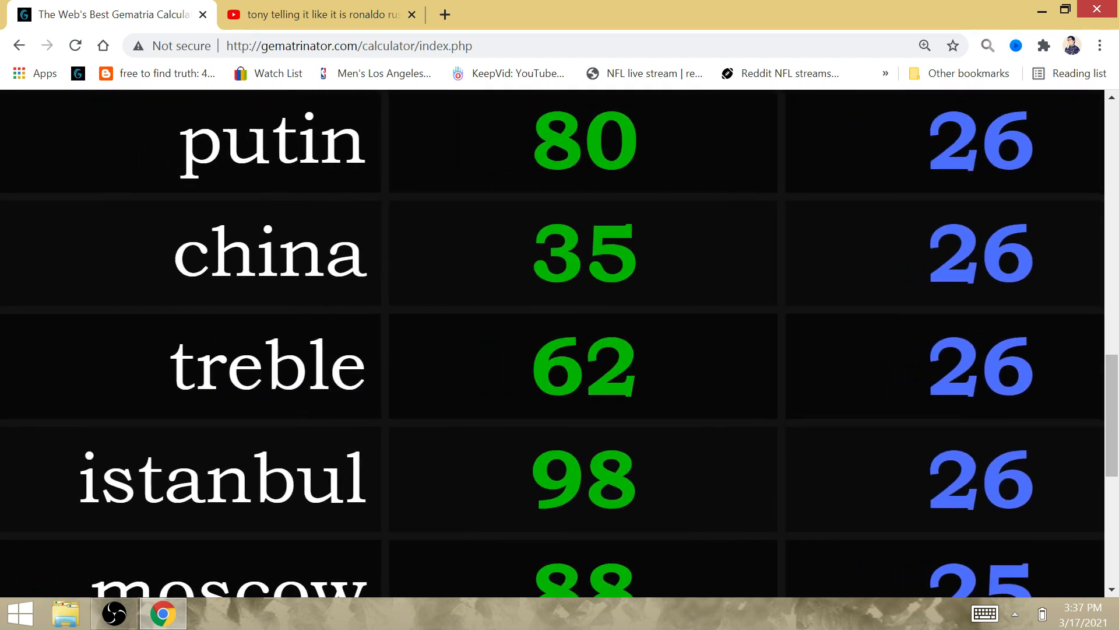
scroll("down", 3)
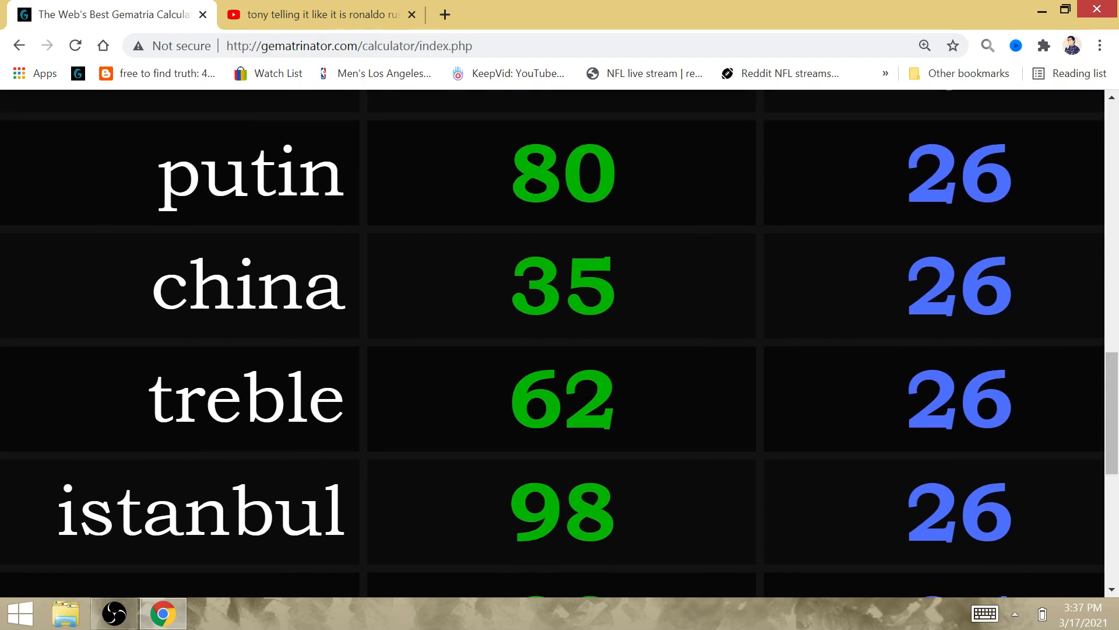
double_click(958, 510)
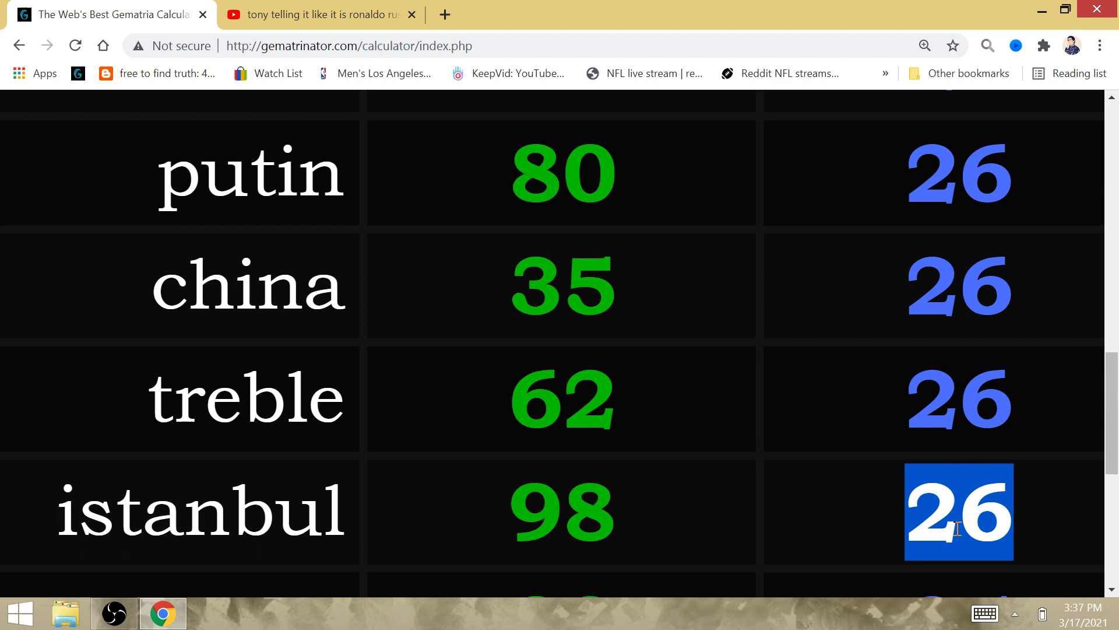
mouse_move(683, 479)
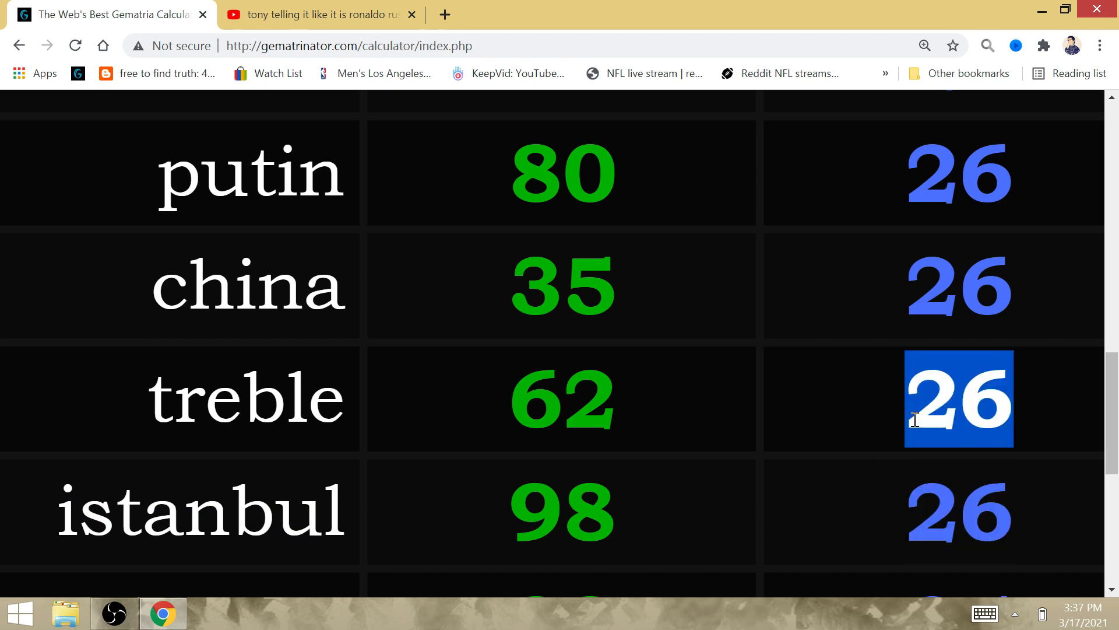
mouse_move(868, 422)
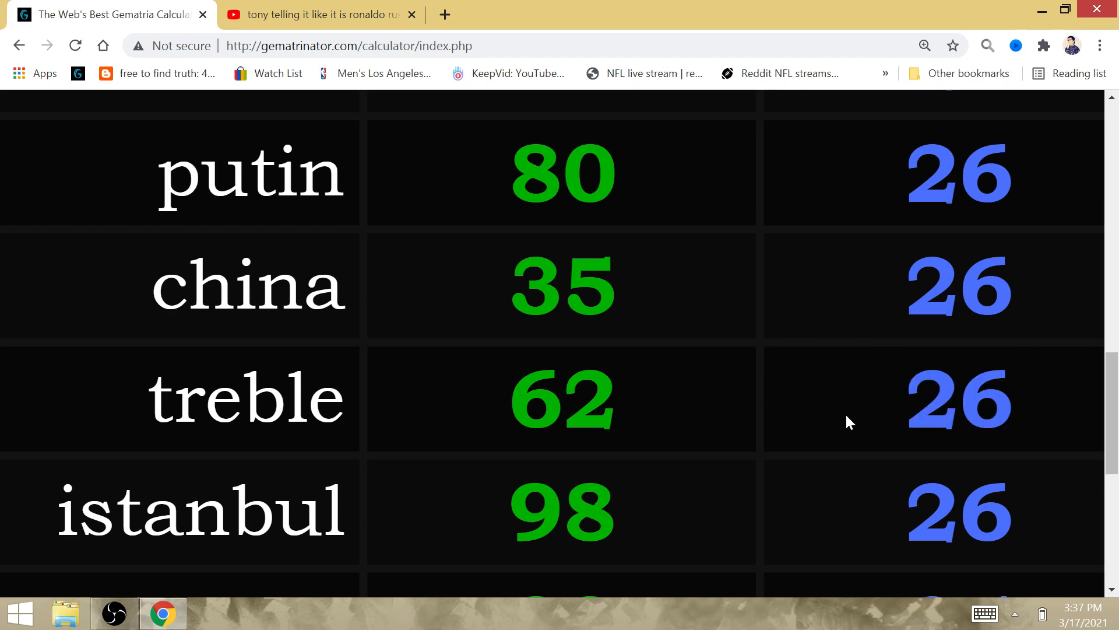
scroll("up", 3)
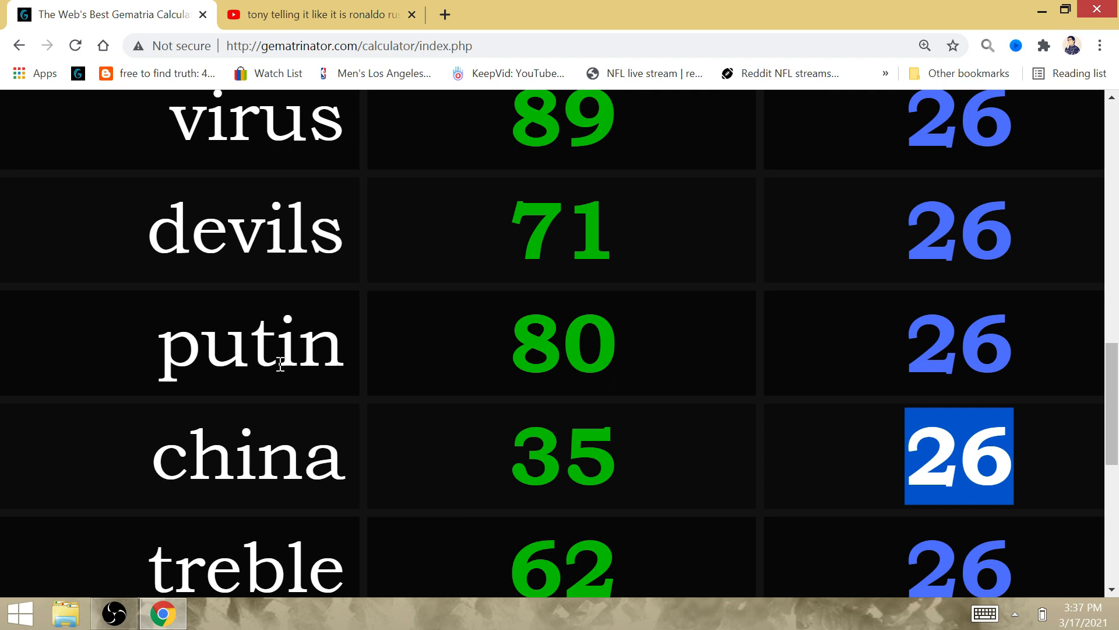
mouse_move(510, 371)
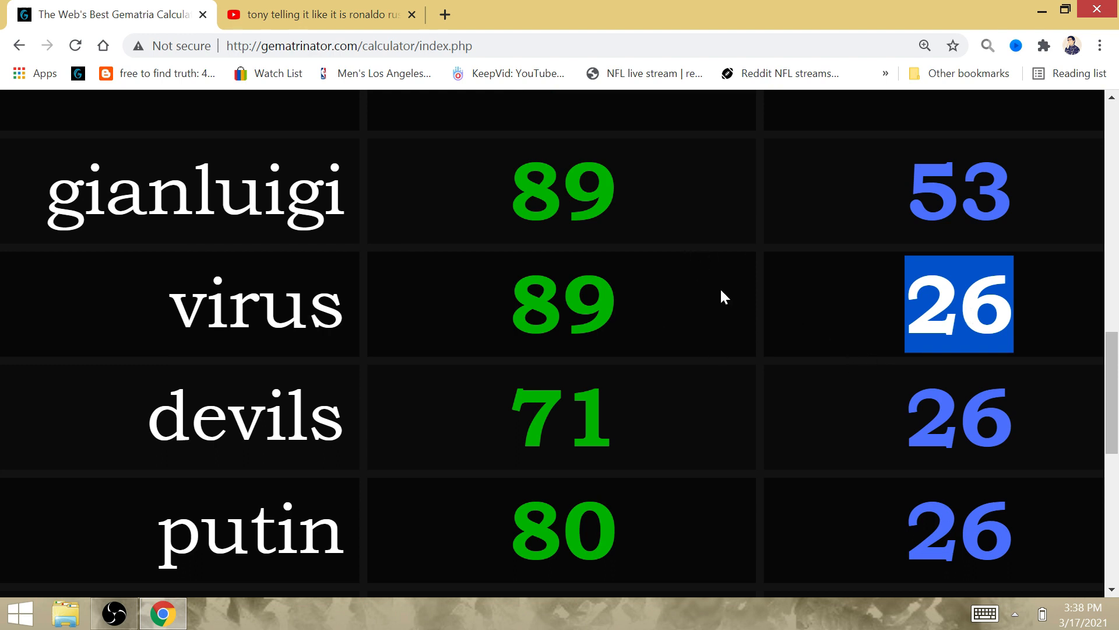
mouse_move(878, 334)
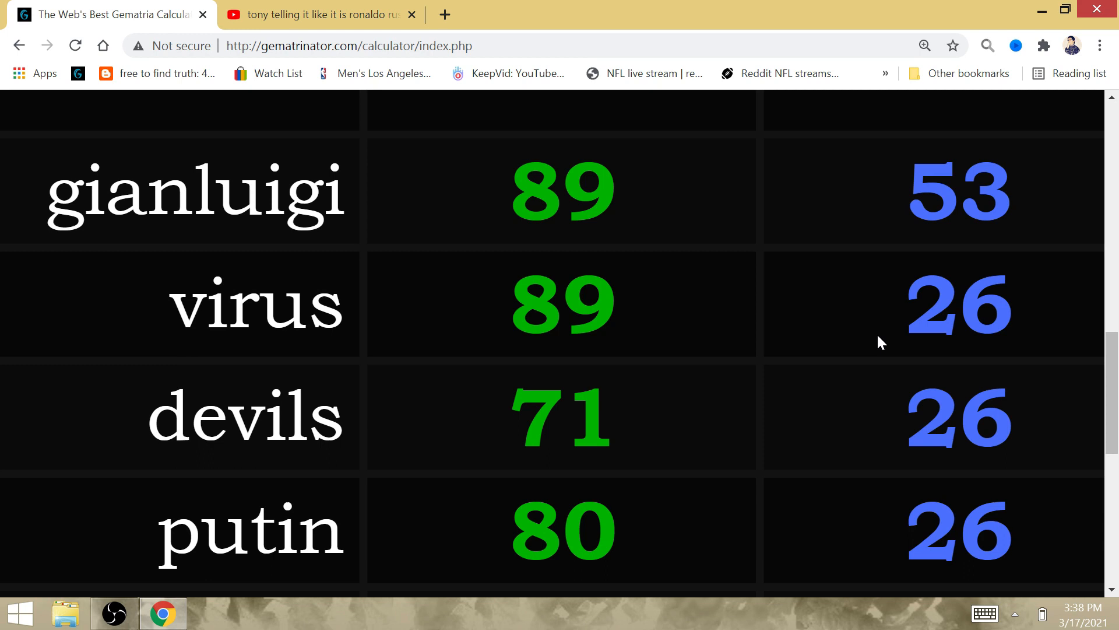
mouse_move(963, 331)
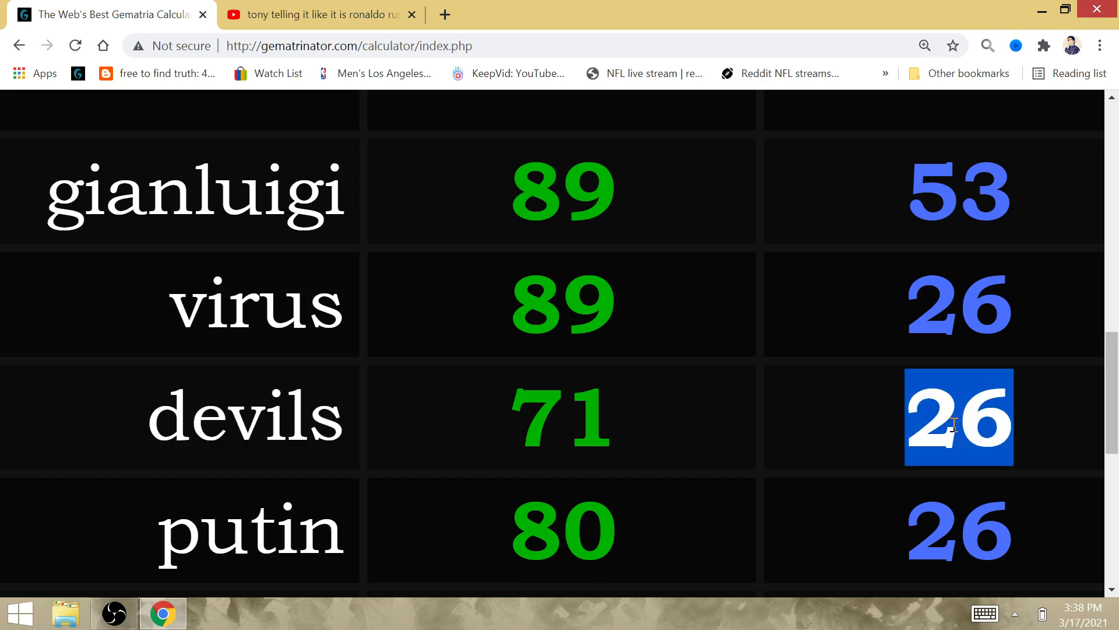
mouse_move(868, 405)
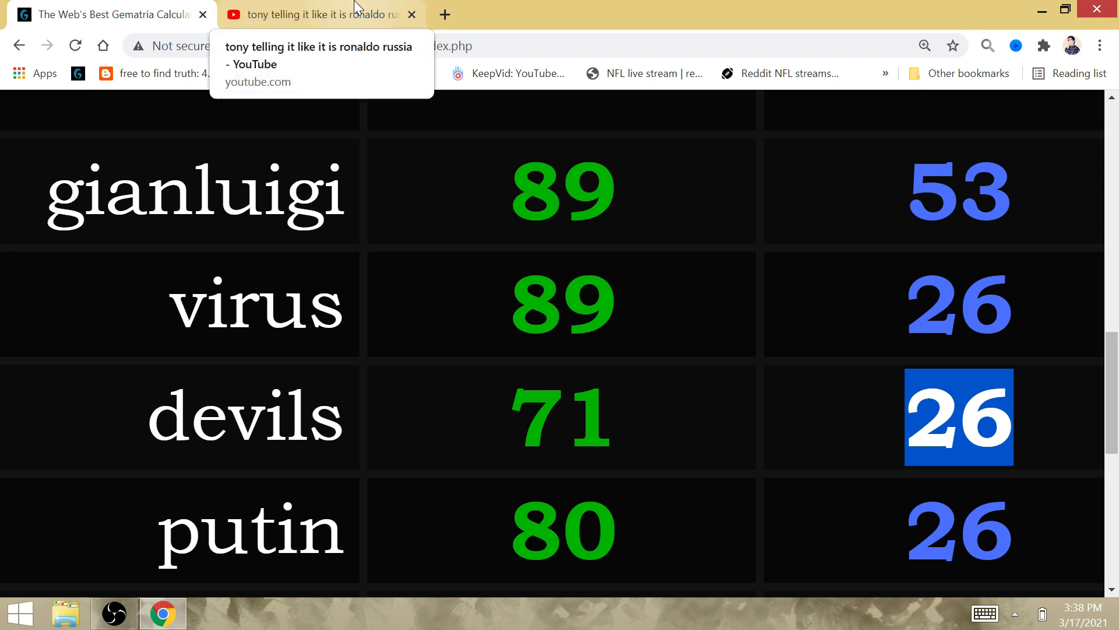
left_click(319, 14)
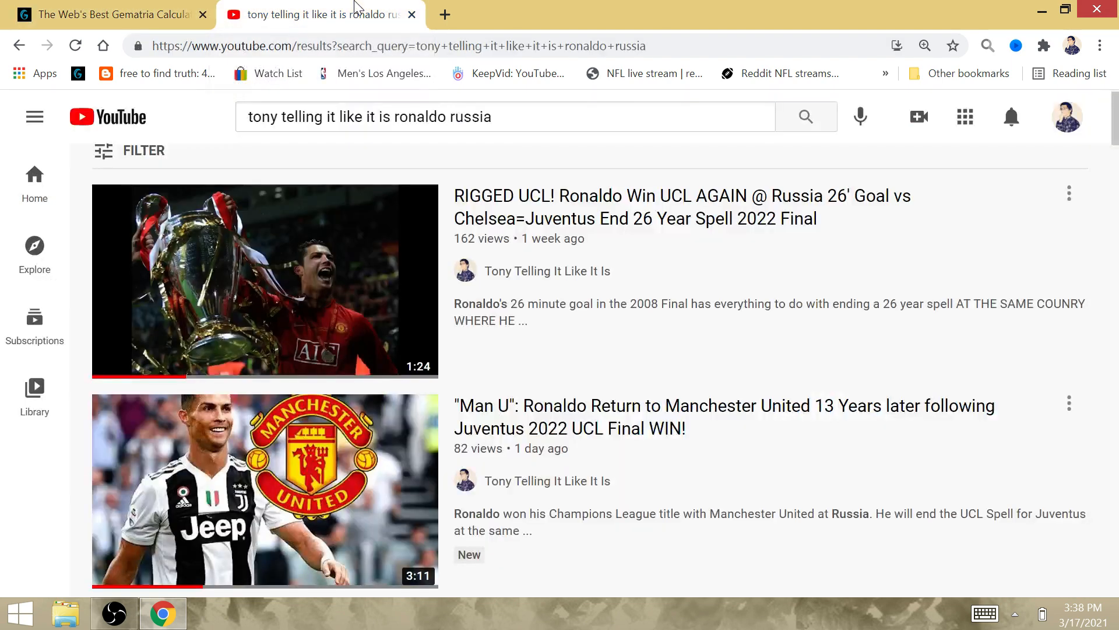
mouse_move(696, 357)
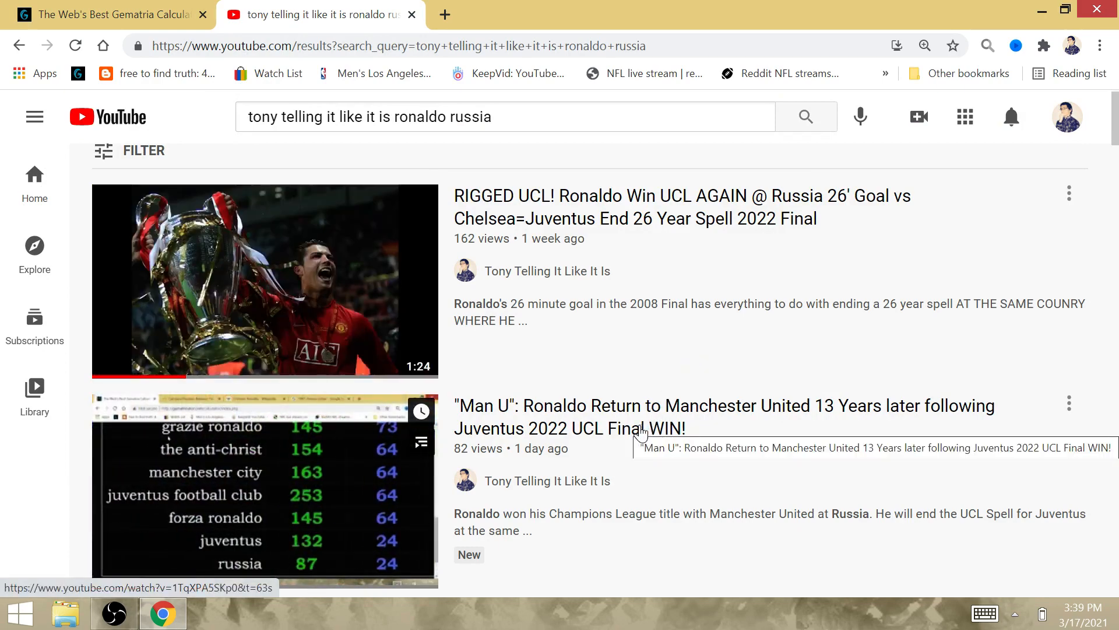
mouse_move(625, 447)
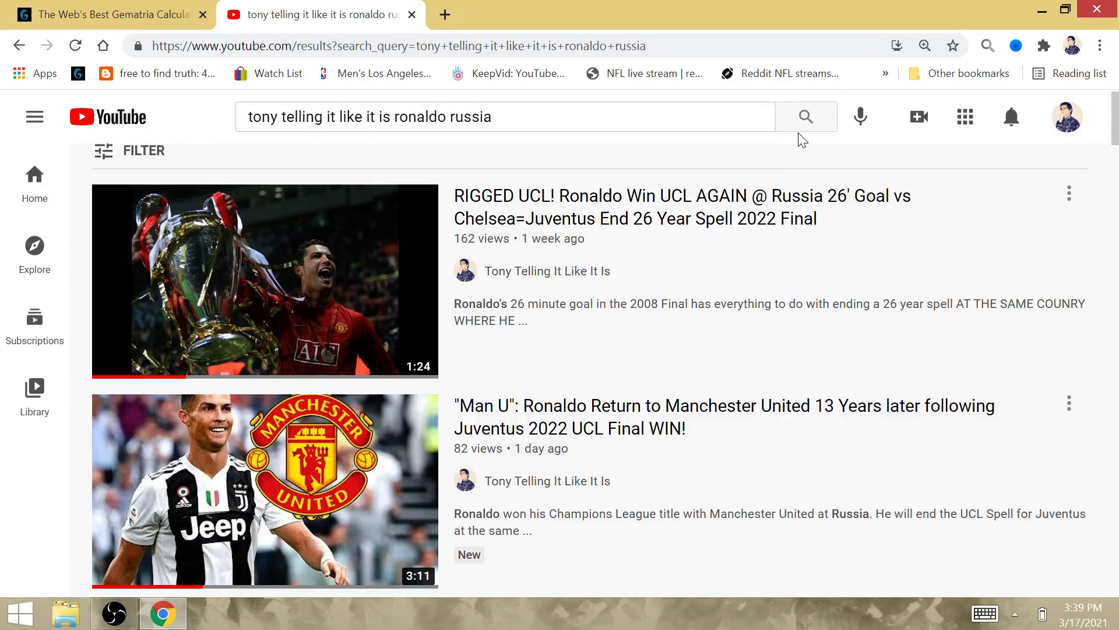
mouse_move(264, 281)
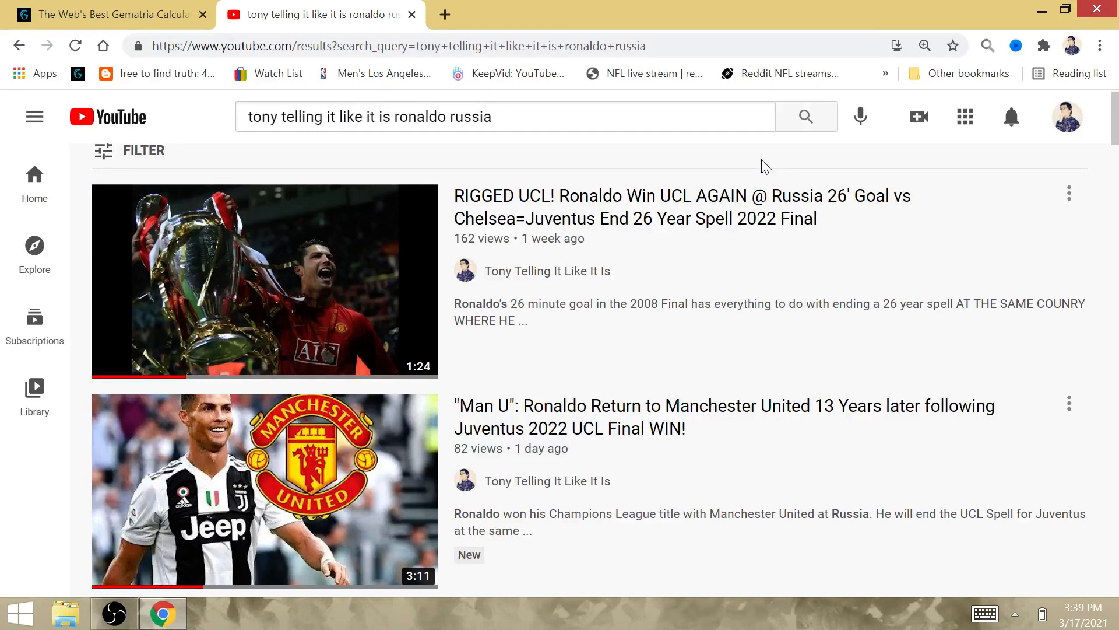
mouse_move(264, 281)
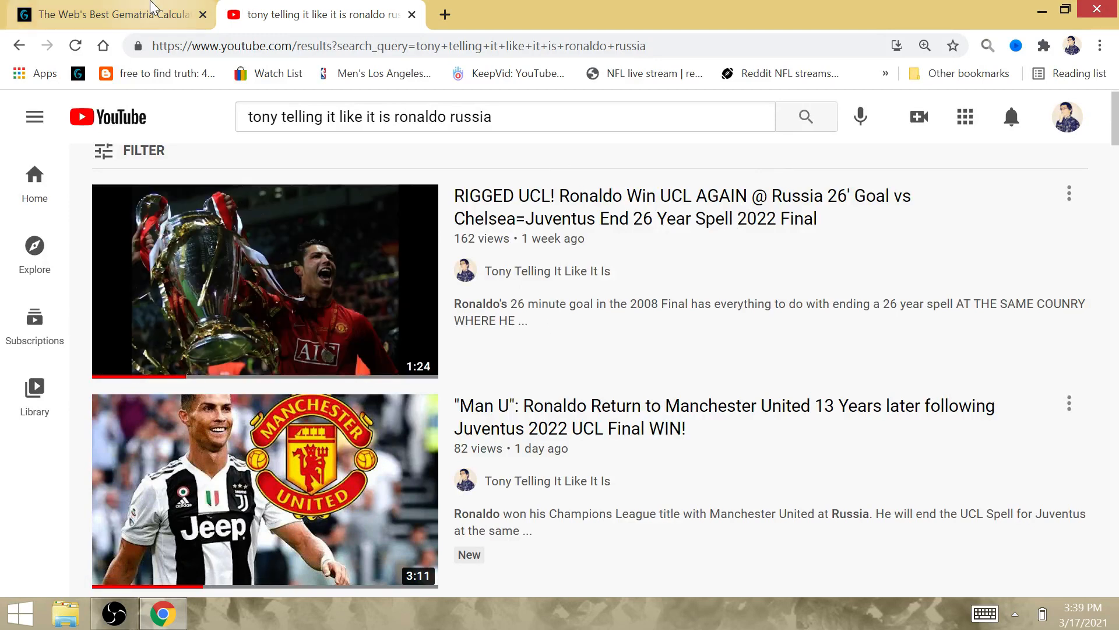
left_click(107, 14)
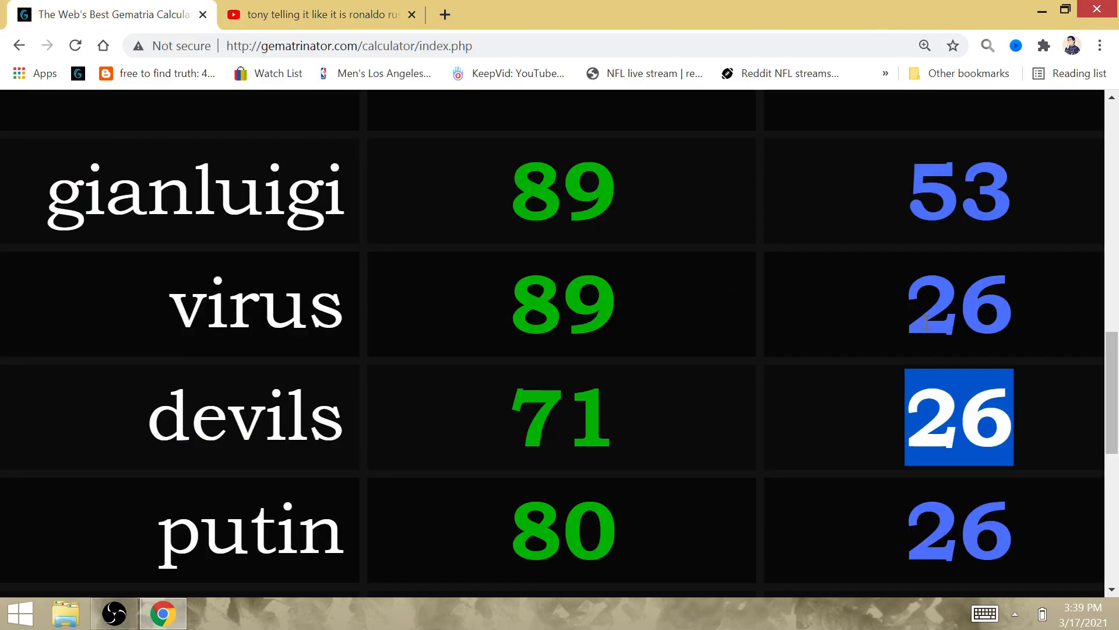